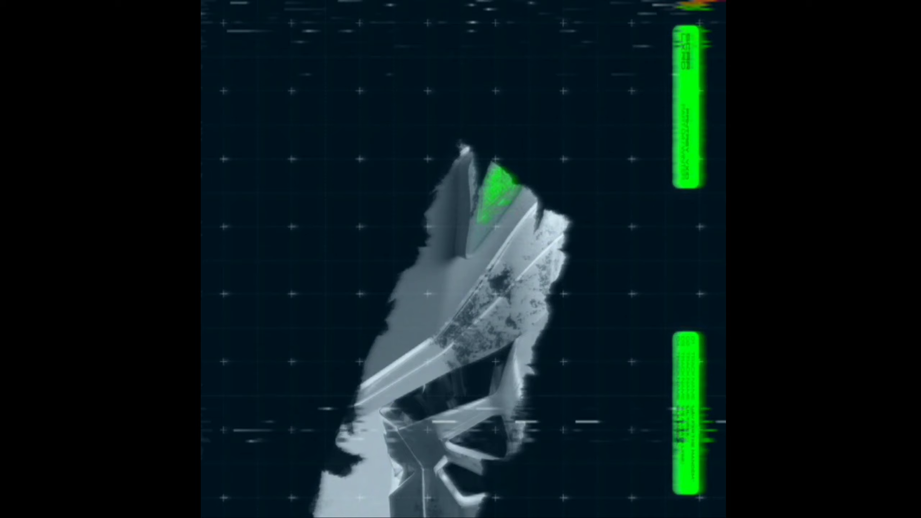
{"action": "left_click", "coordinate": [246, 476]}
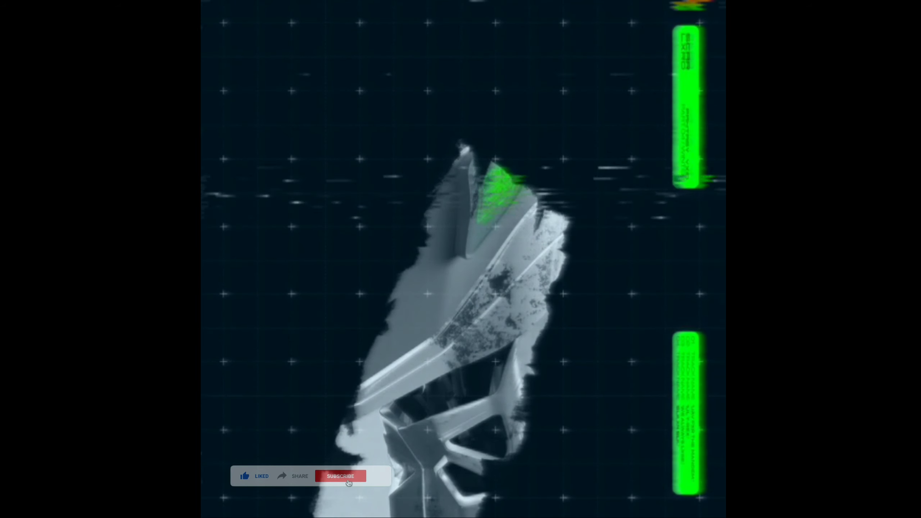
{"action": "left_click", "coordinate": [340, 476]}
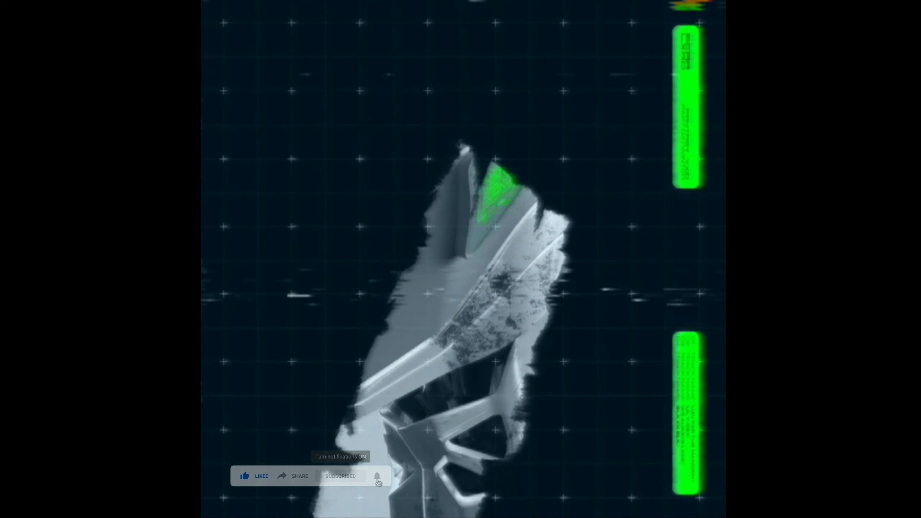
{"action": "left_click", "coordinate": [377, 476]}
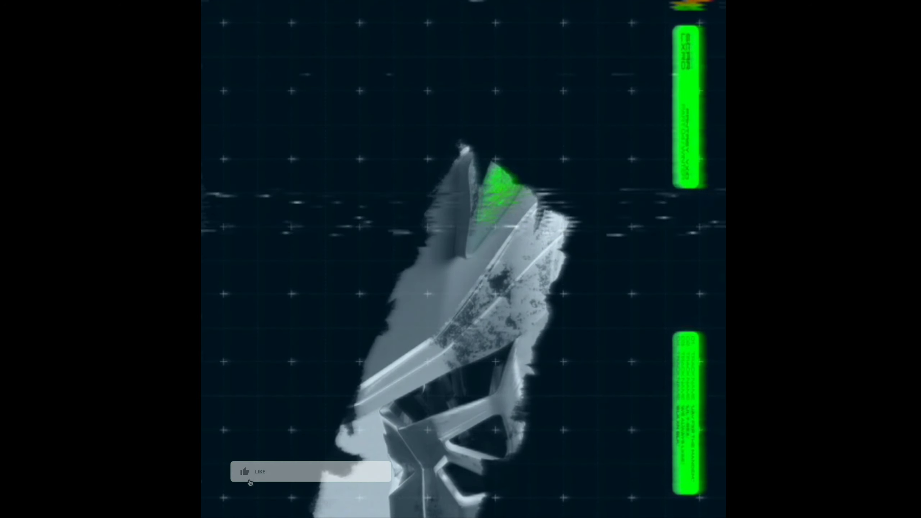
{"action": "left_click", "coordinate": [244, 471]}
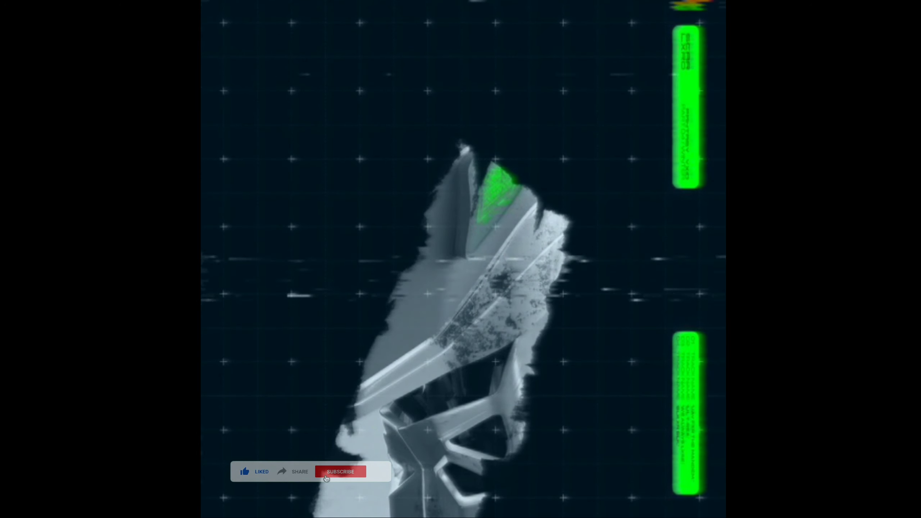
{"action": "left_click", "coordinate": [340, 471]}
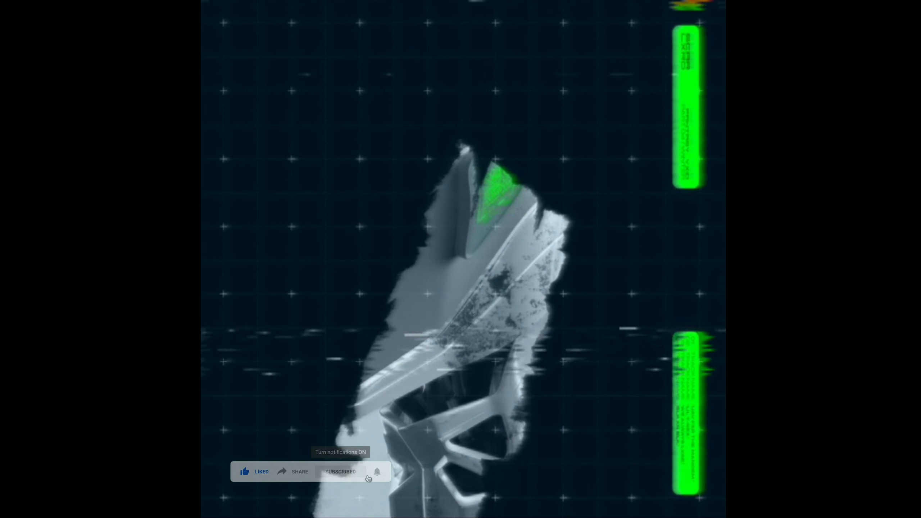